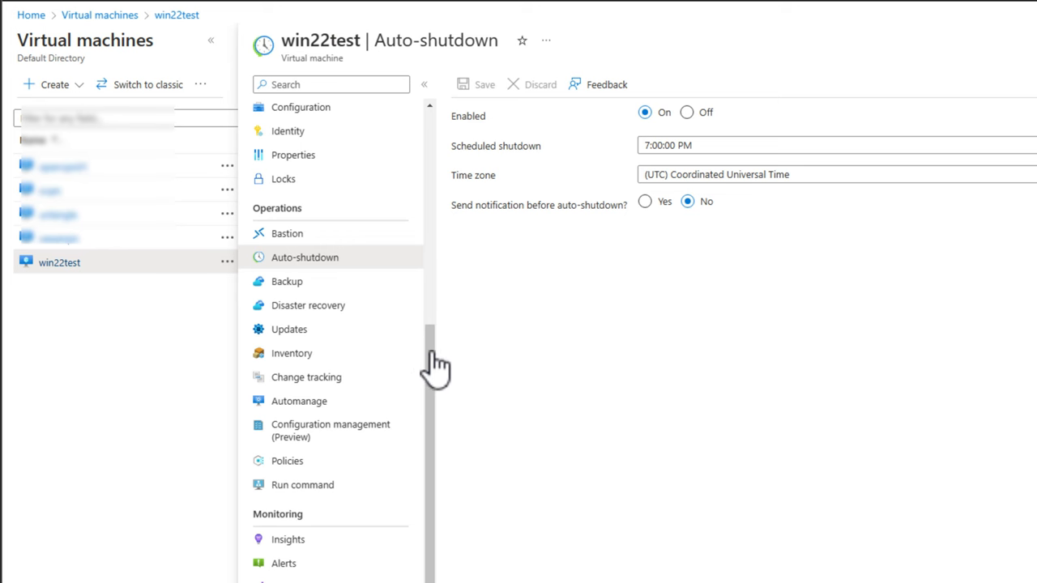
- Review labpowerdown.ps1's running-VM file, suspend loop and IPMI shutdown, then run it to suspend VMs like esx8-01
{"action": "scroll", "scroll_direction": "up", "scroll_amount": 3}
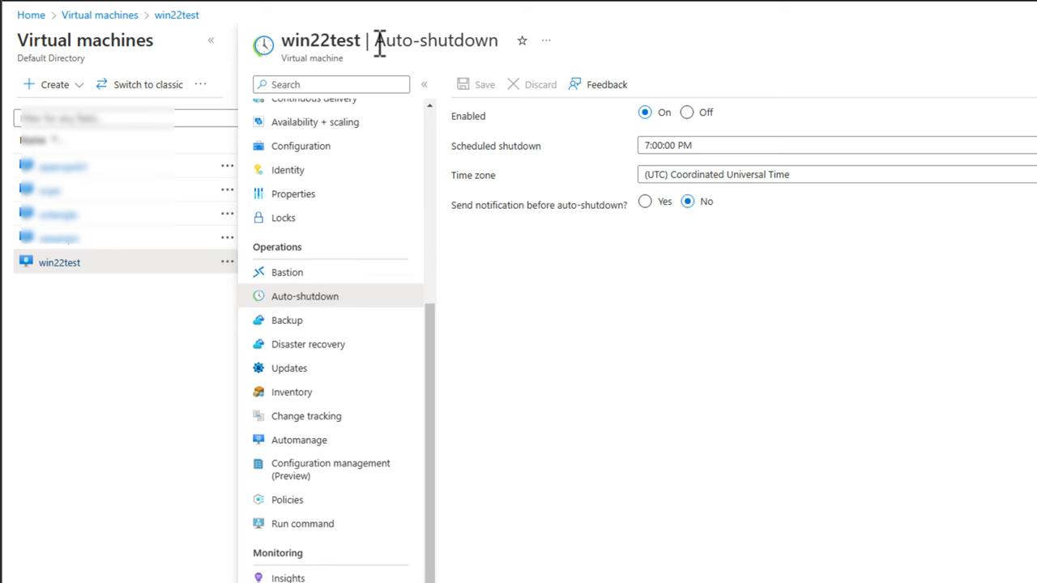
{"action": "mouse_move", "coordinate": [567, 419]}
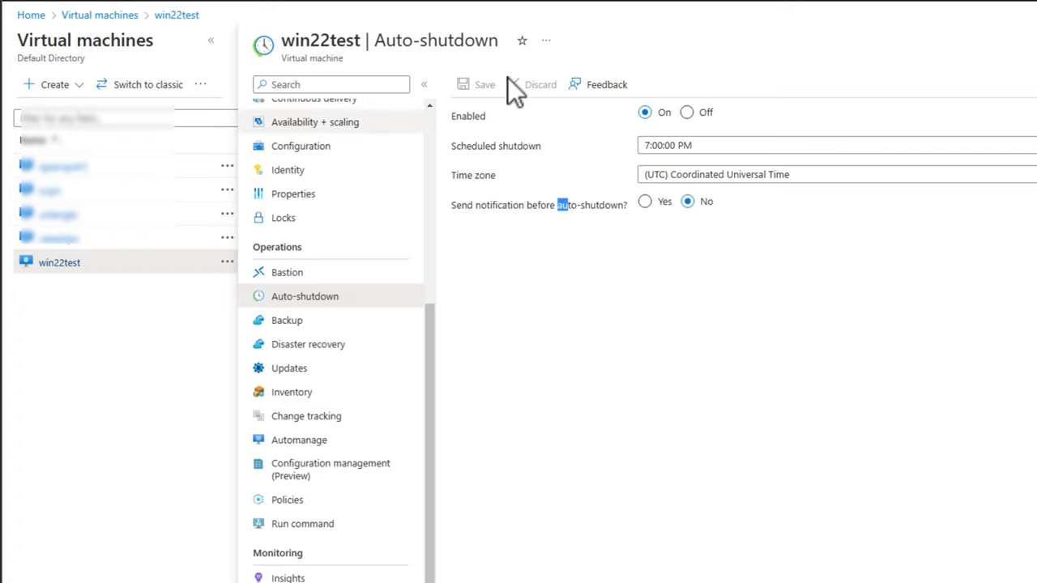
{"action": "mouse_move", "coordinate": [701, 166]}
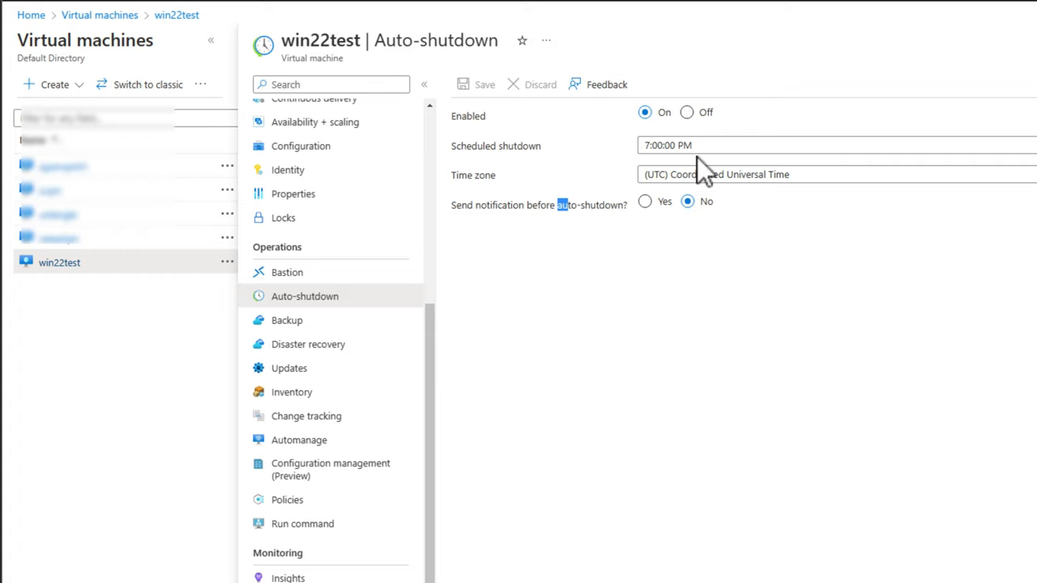
{"action": "mouse_move", "coordinate": [638, 149]}
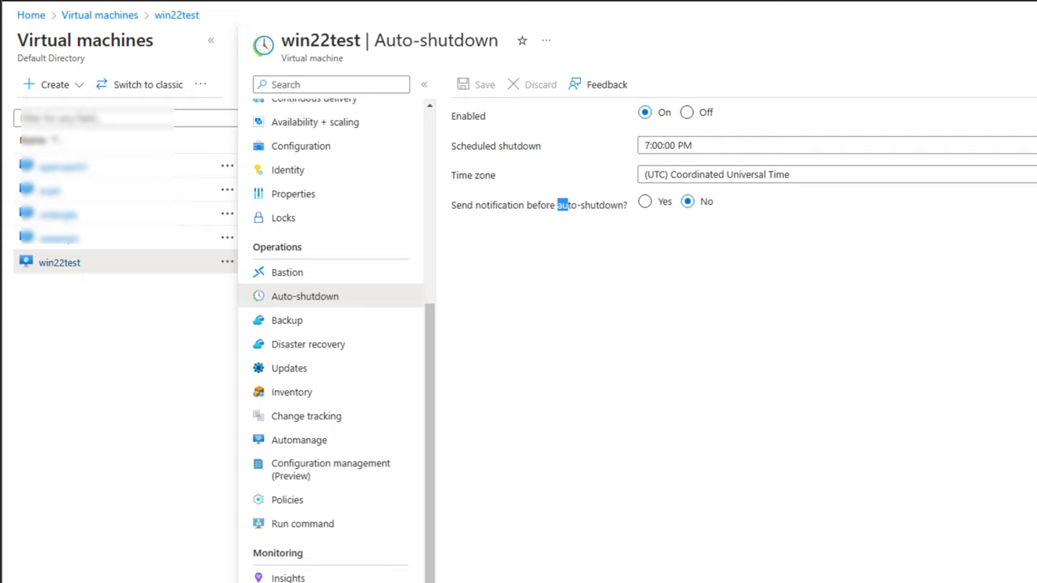
{"action": "mouse_move", "coordinate": [472, 183]}
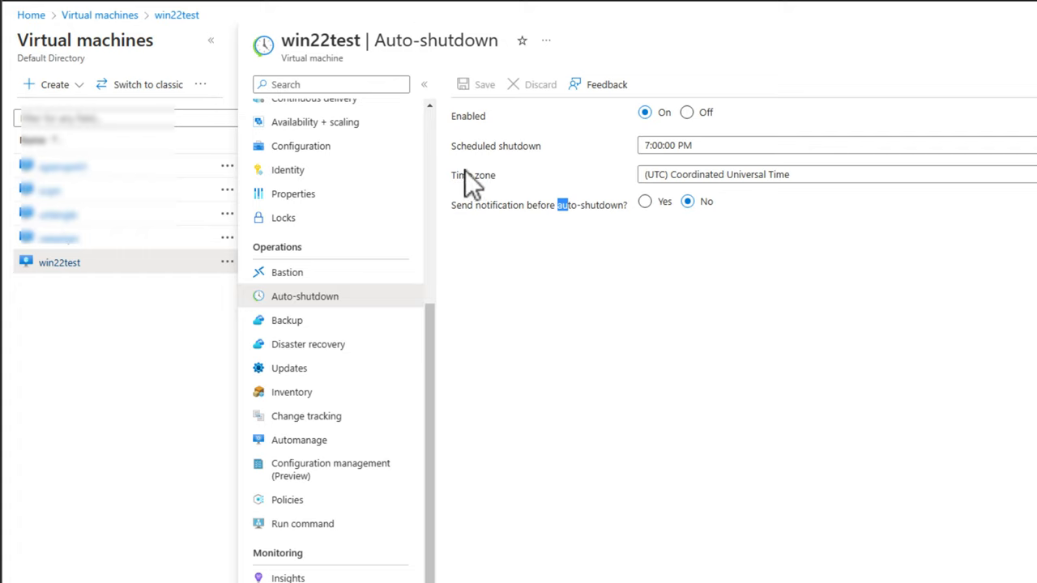
{"action": "mouse_move", "coordinate": [89, 158]}
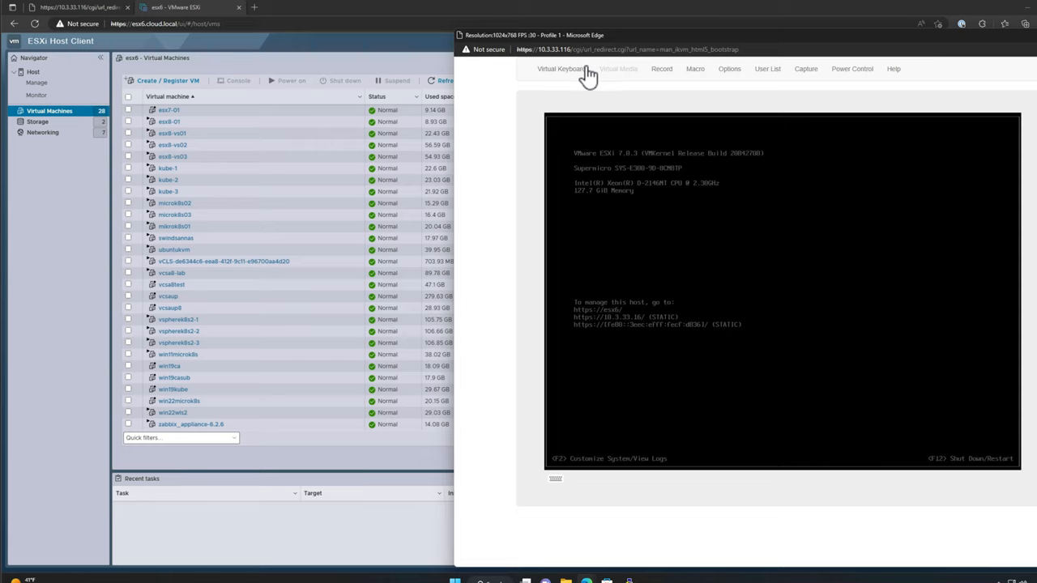
{"action": "mouse_move", "coordinate": [591, 117]}
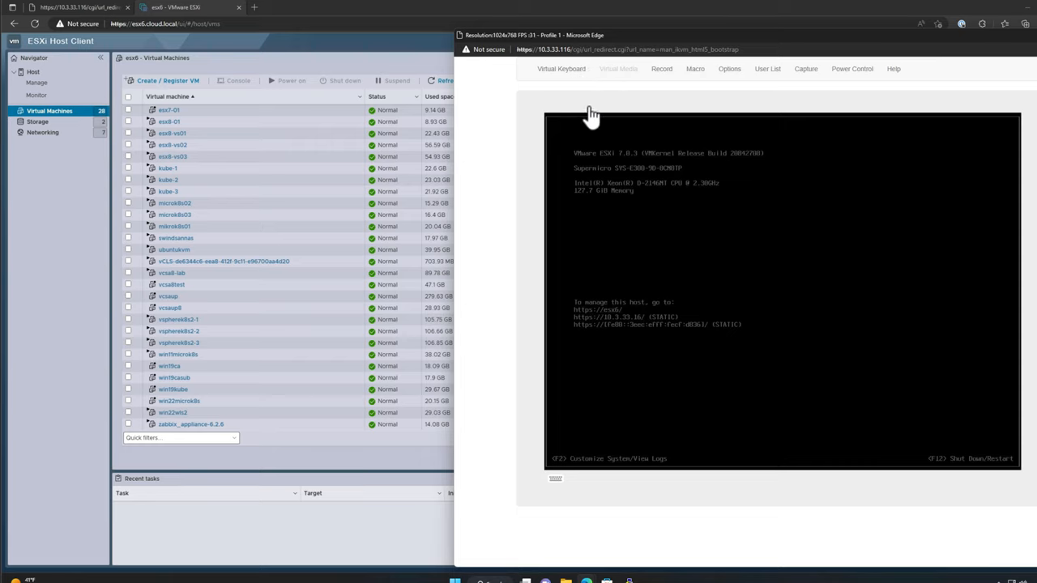
{"action": "mouse_move", "coordinate": [549, 170]}
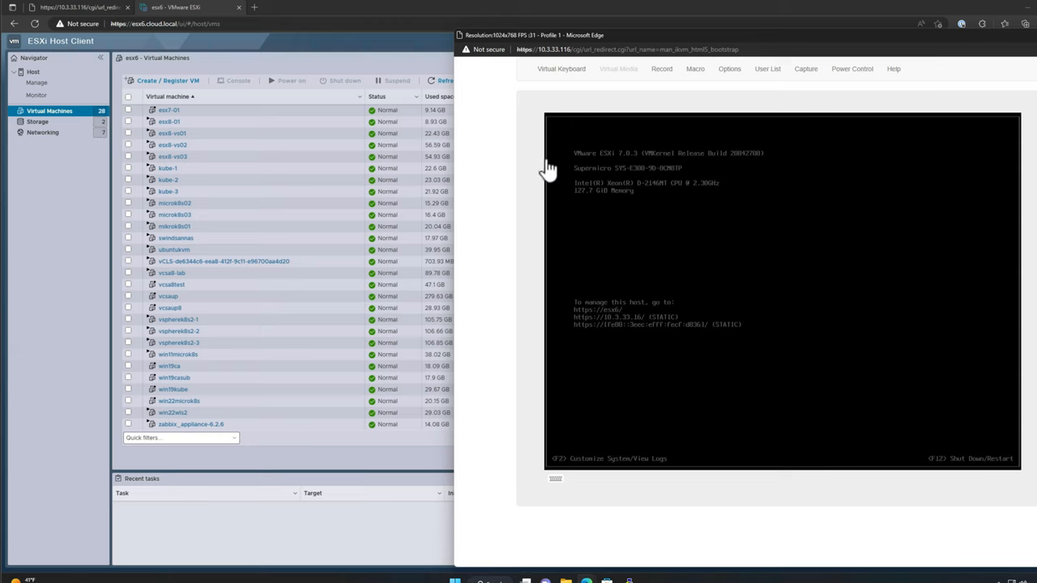
{"action": "mouse_move", "coordinate": [715, 261]}
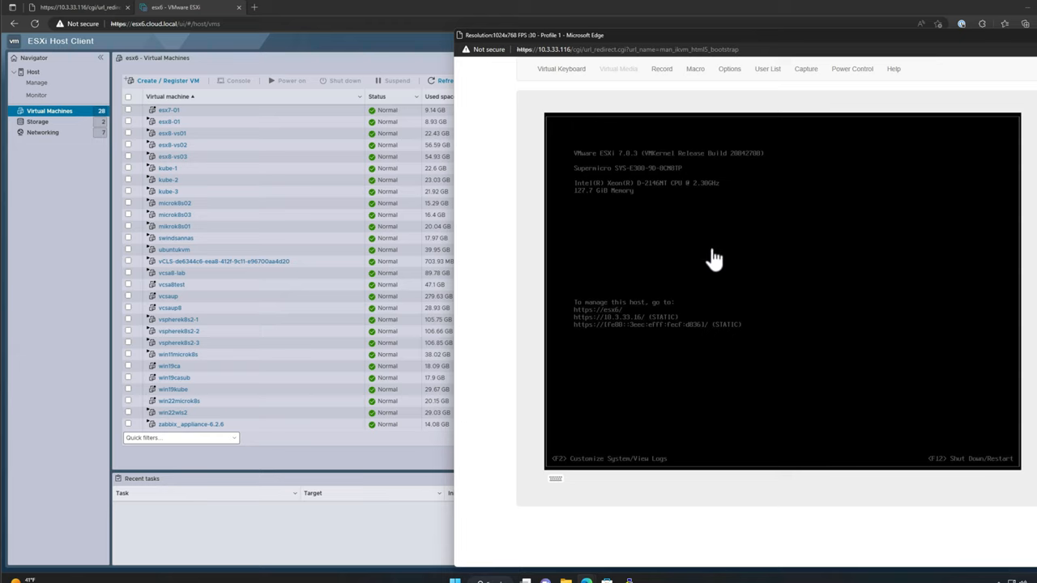
{"action": "mouse_move", "coordinate": [669, 261]}
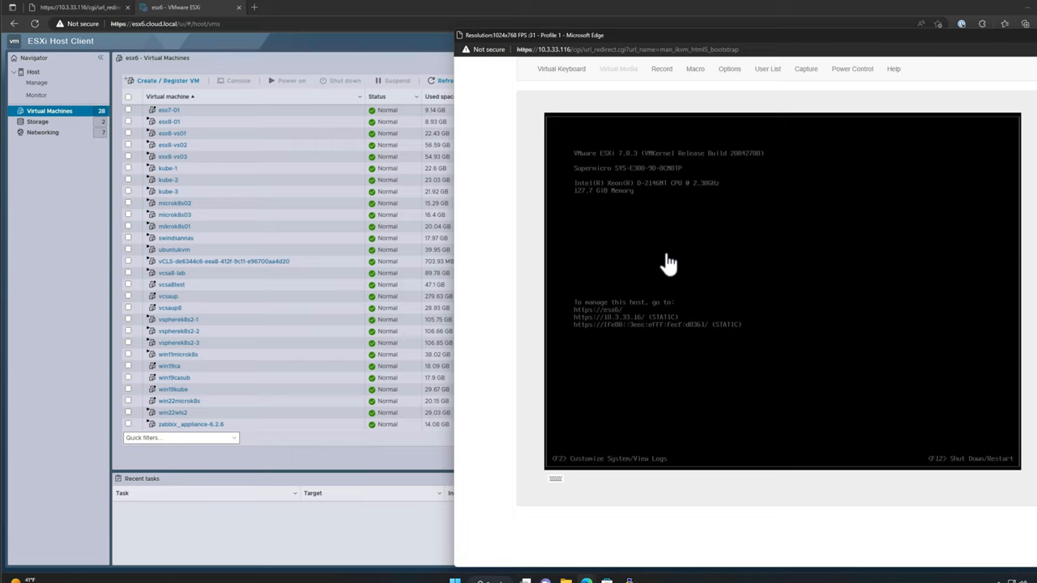
{"action": "mouse_move", "coordinate": [674, 226]}
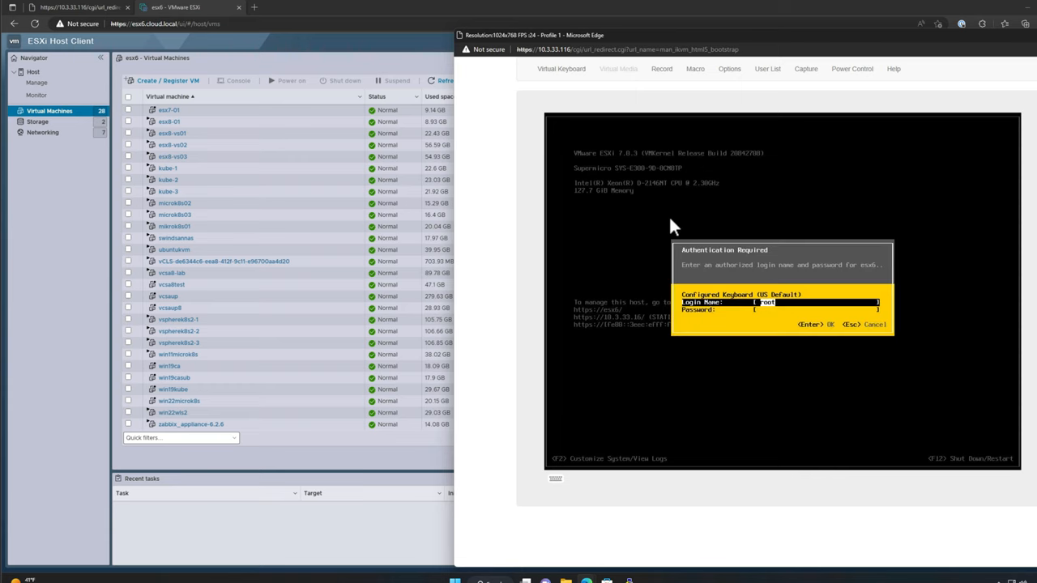
{"action": "mouse_move", "coordinate": [745, 276]}
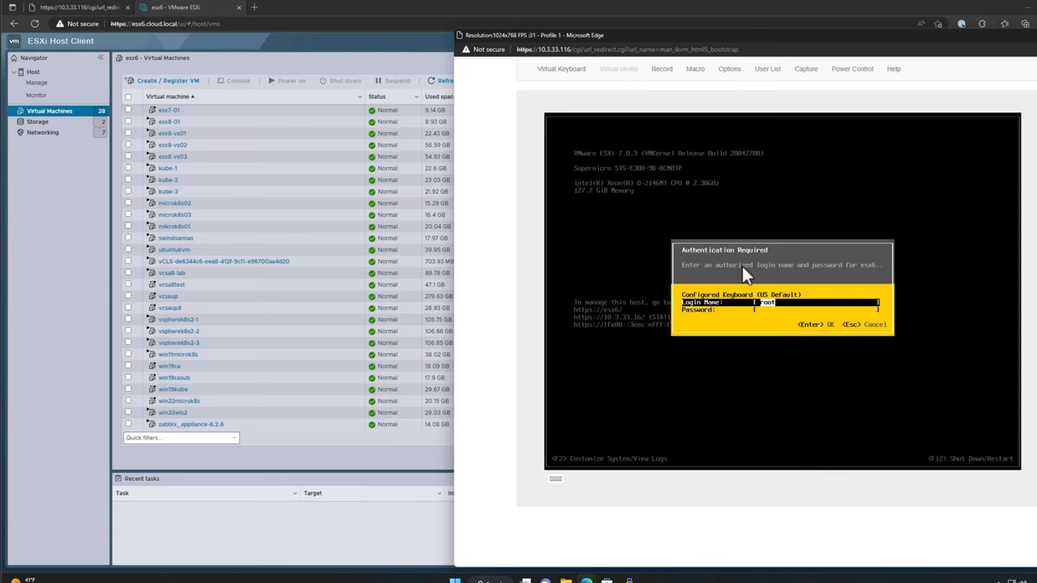
{"action": "mouse_move", "coordinate": [776, 282]}
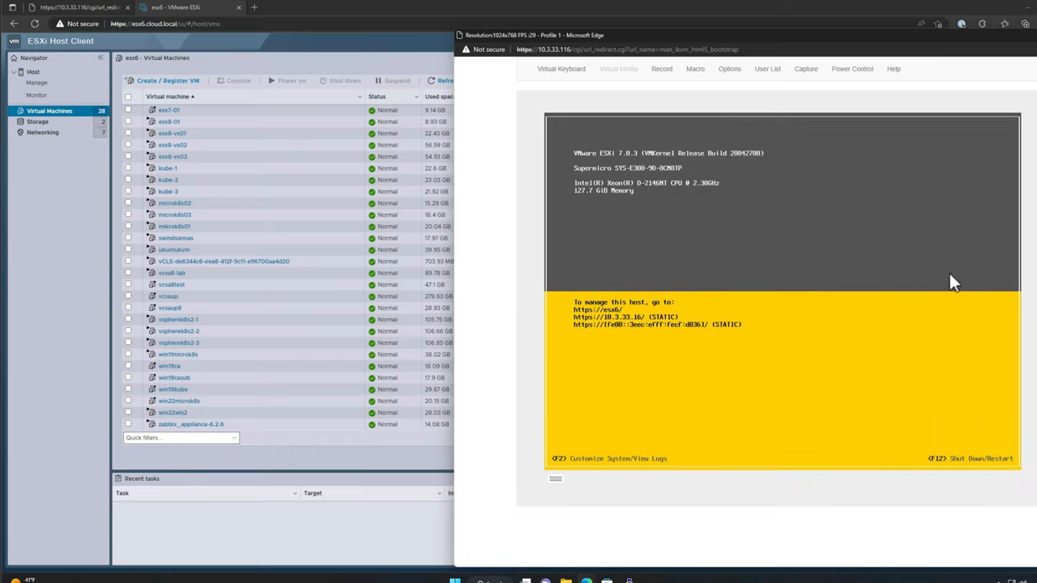
{"action": "mouse_move", "coordinate": [736, 282]}
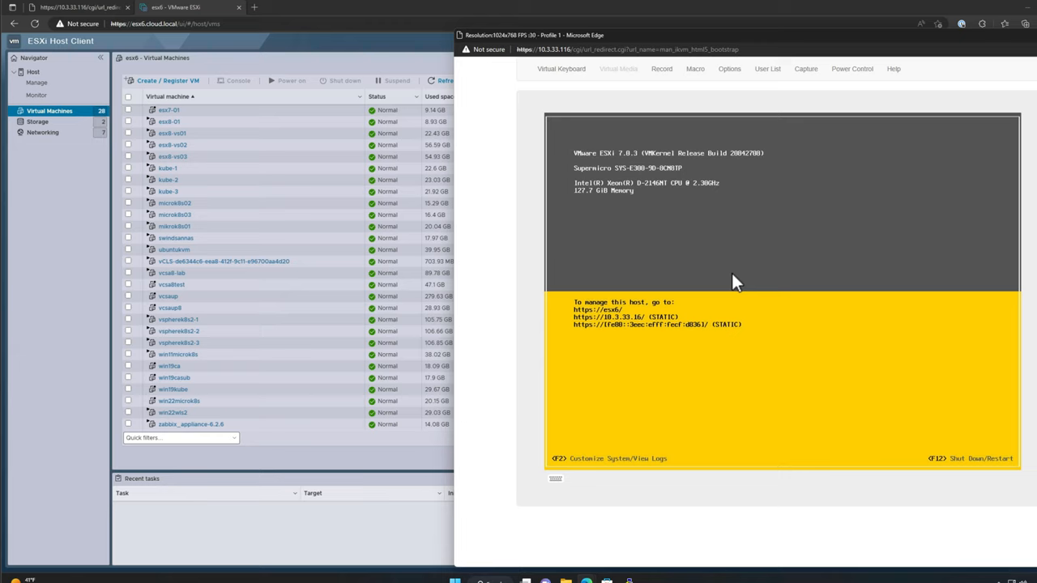
{"action": "mouse_move", "coordinate": [716, 173]}
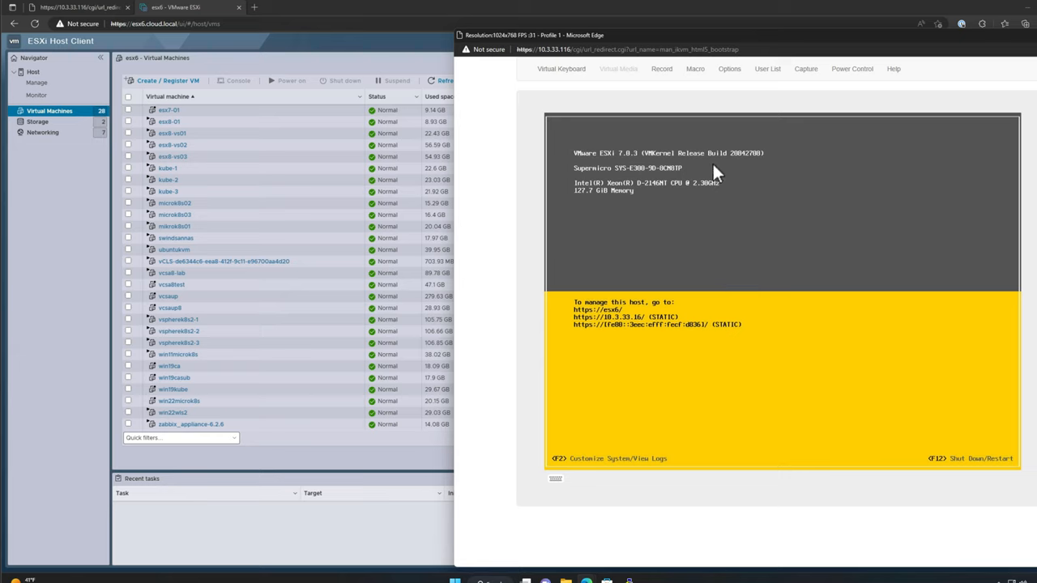
{"action": "mouse_move", "coordinate": [767, 213]}
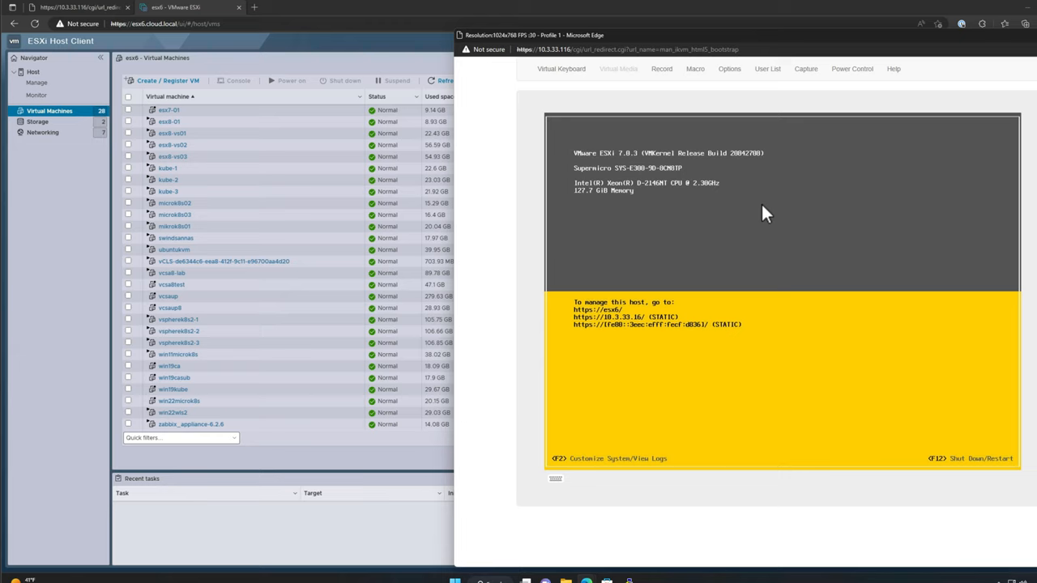
{"action": "mouse_move", "coordinate": [658, 223]}
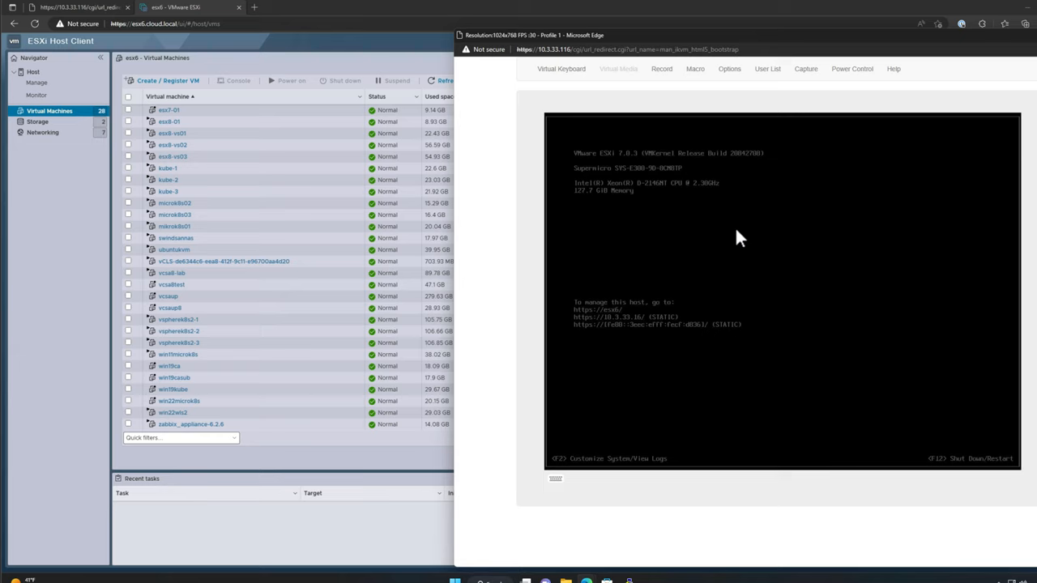
{"action": "mouse_move", "coordinate": [506, 220]}
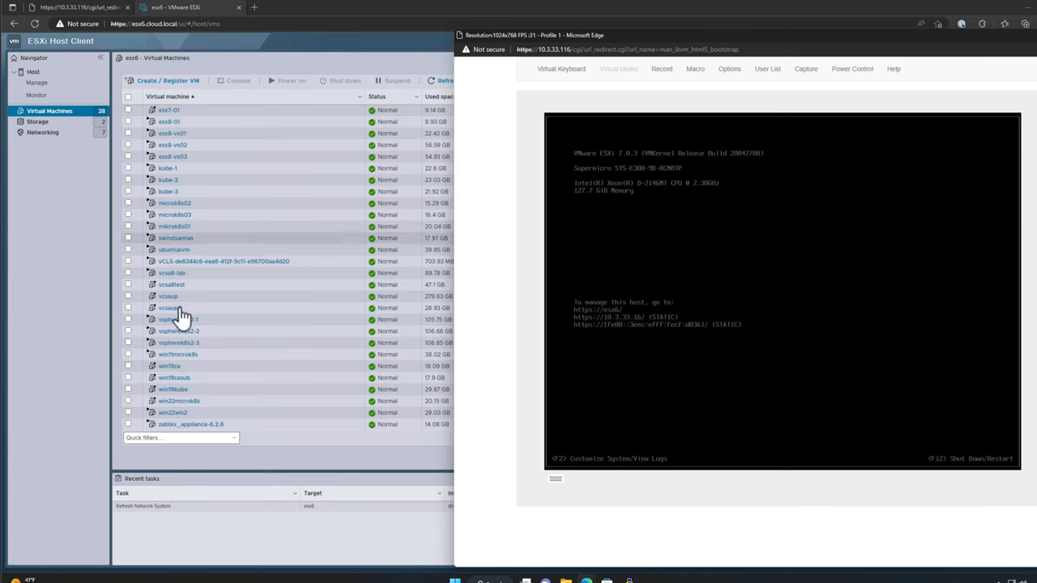
{"action": "mouse_move", "coordinate": [243, 180]}
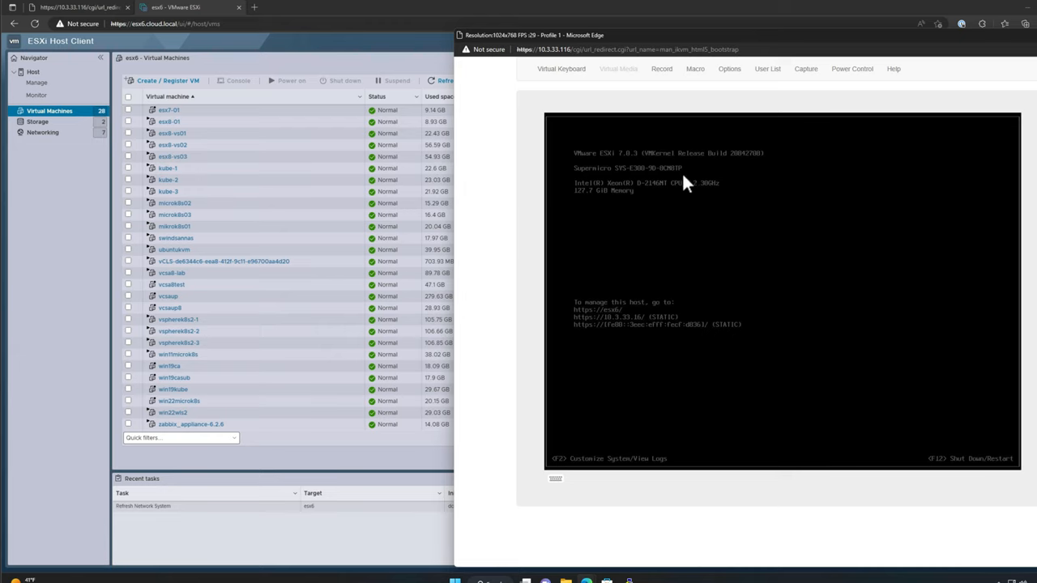
{"action": "mouse_move", "coordinate": [668, 324]}
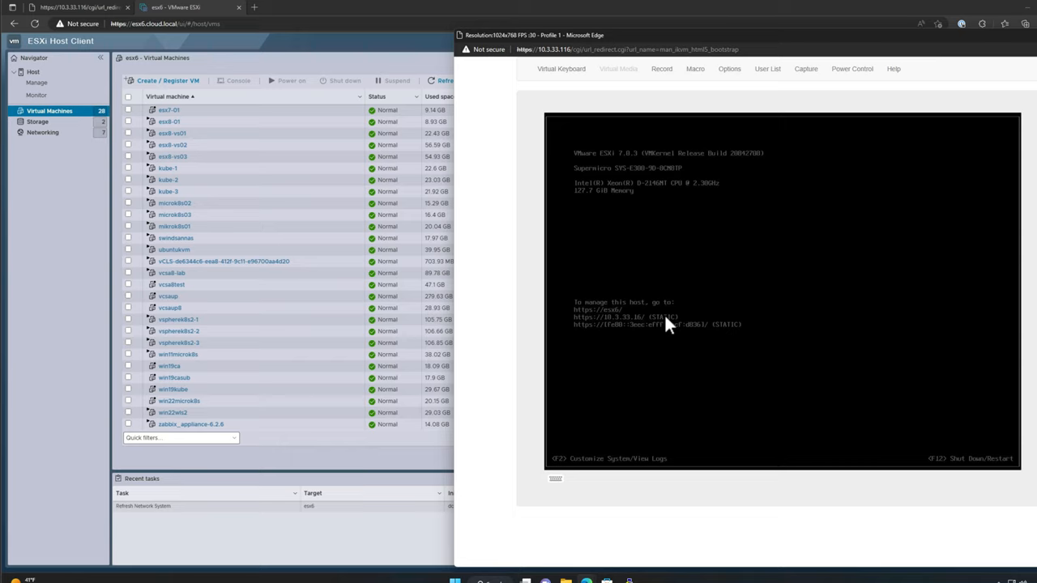
{"action": "mouse_move", "coordinate": [753, 353]}
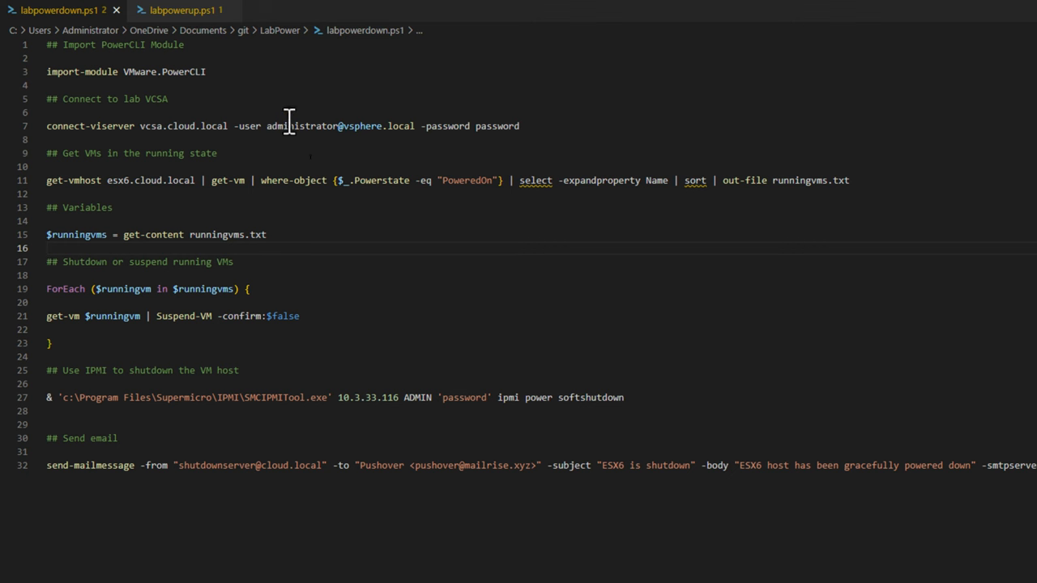
{"action": "mouse_move", "coordinate": [193, 105]}
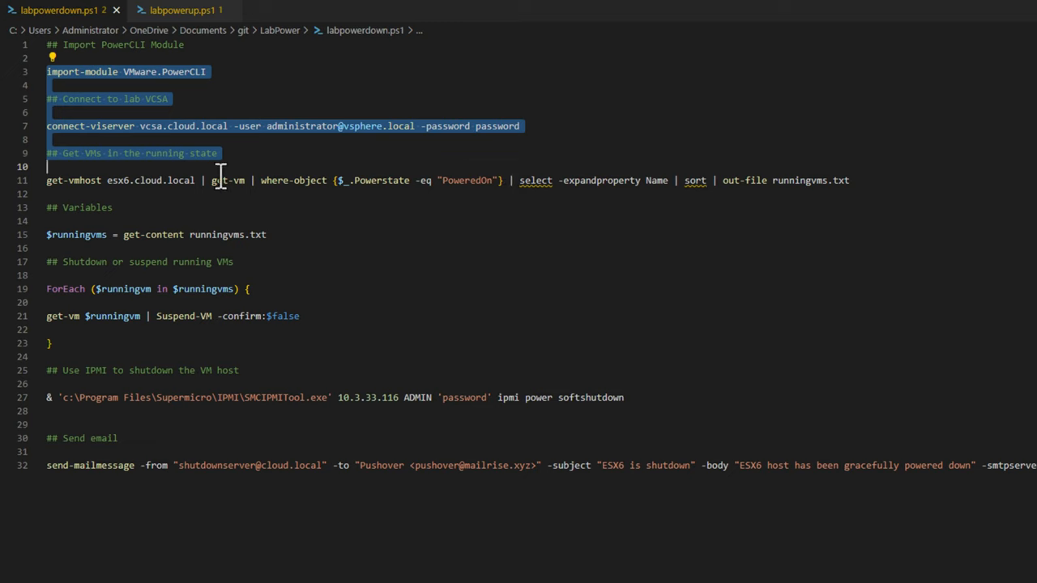
{"action": "left_click", "coordinate": [575, 180]}
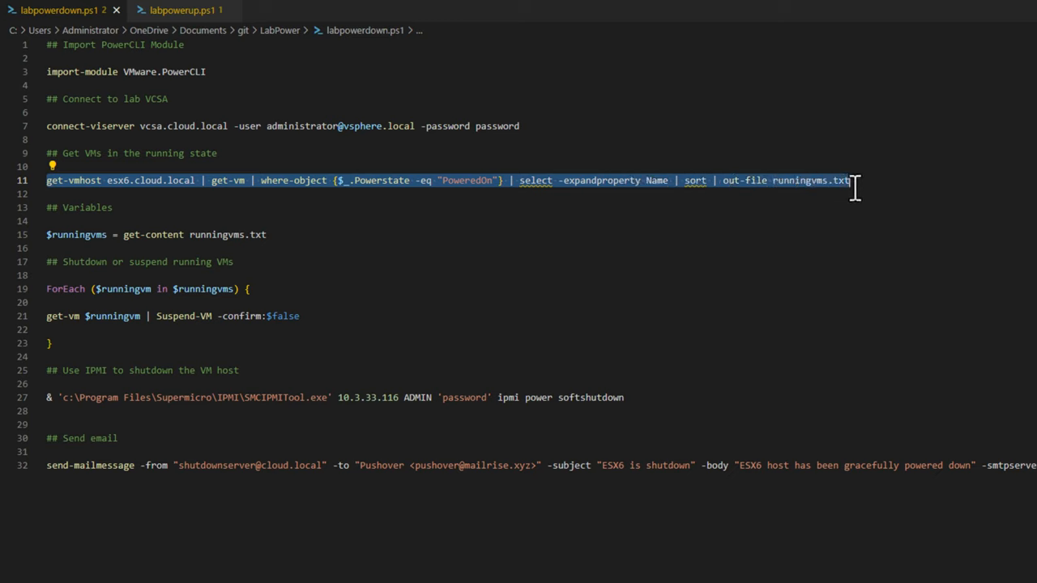
{"action": "mouse_move", "coordinate": [392, 201]}
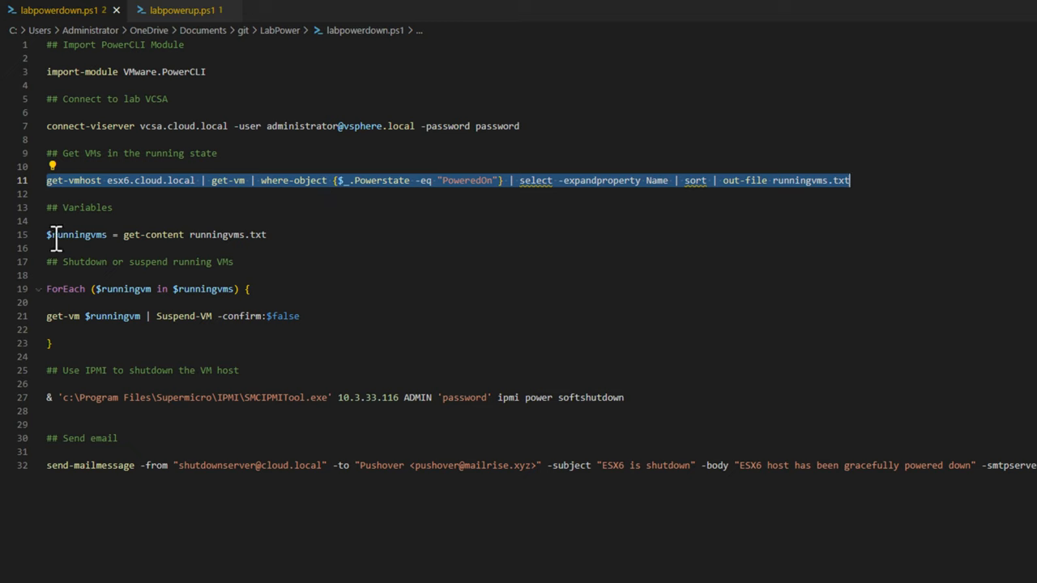
{"action": "mouse_move", "coordinate": [278, 235]}
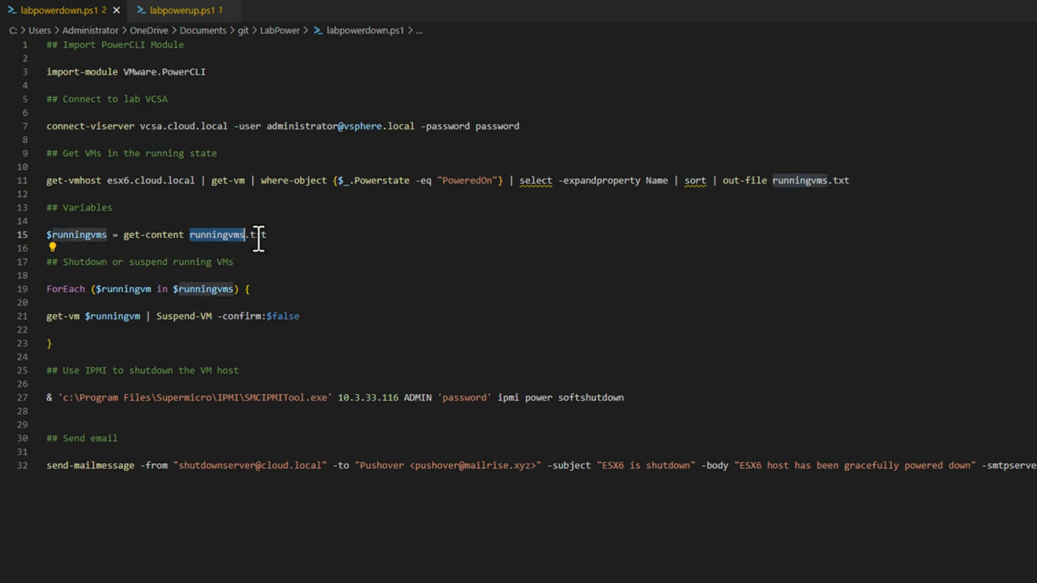
{"action": "left_click", "coordinate": [157, 316]}
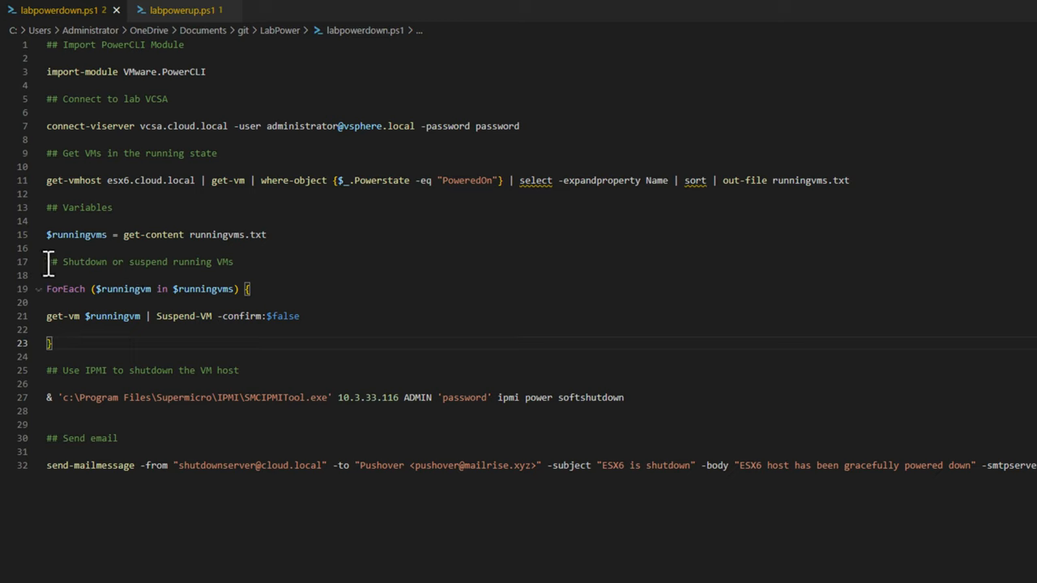
{"action": "left_click_drag", "start_coordinate": [47, 261], "coordinate": [49, 356]}
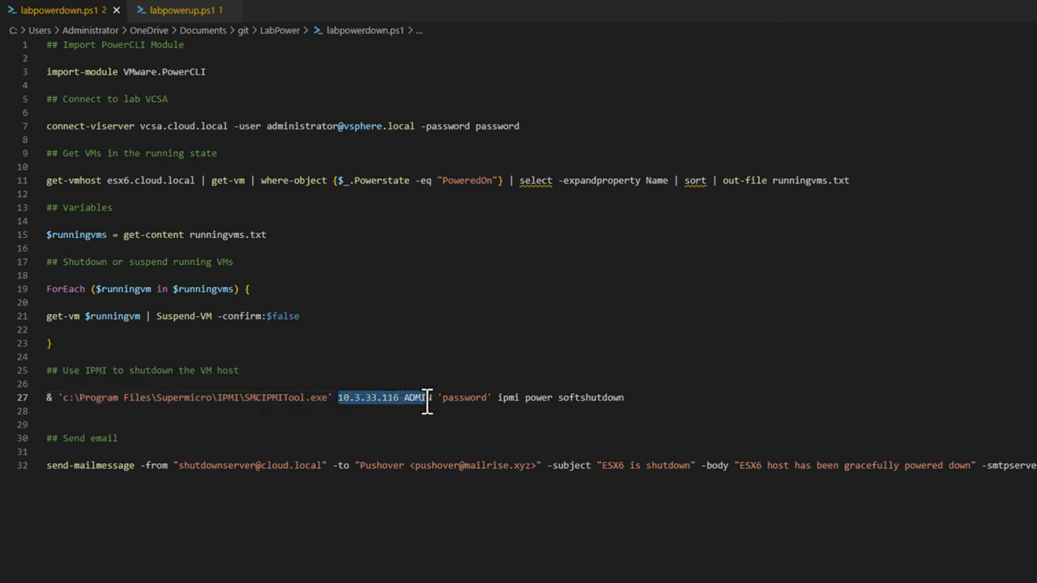
{"action": "left_click", "coordinate": [639, 398]}
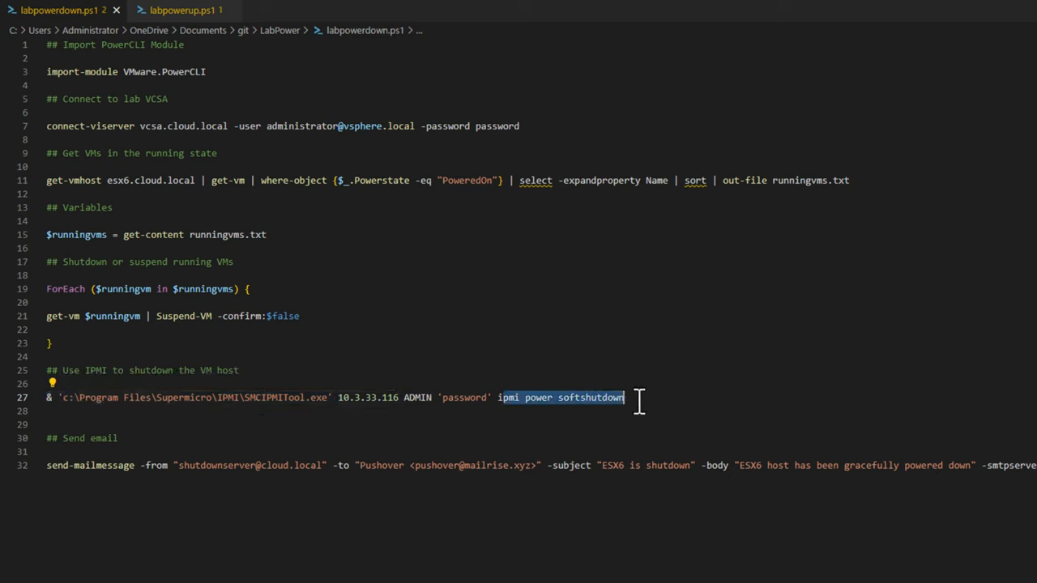
{"action": "mouse_move", "coordinate": [592, 398]}
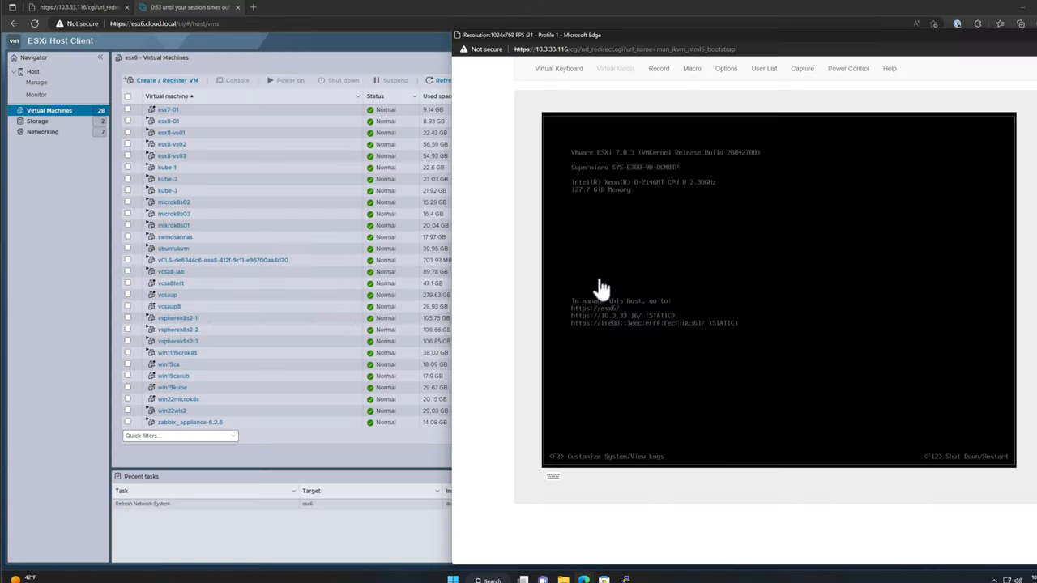
{"action": "mouse_move", "coordinate": [606, 270]}
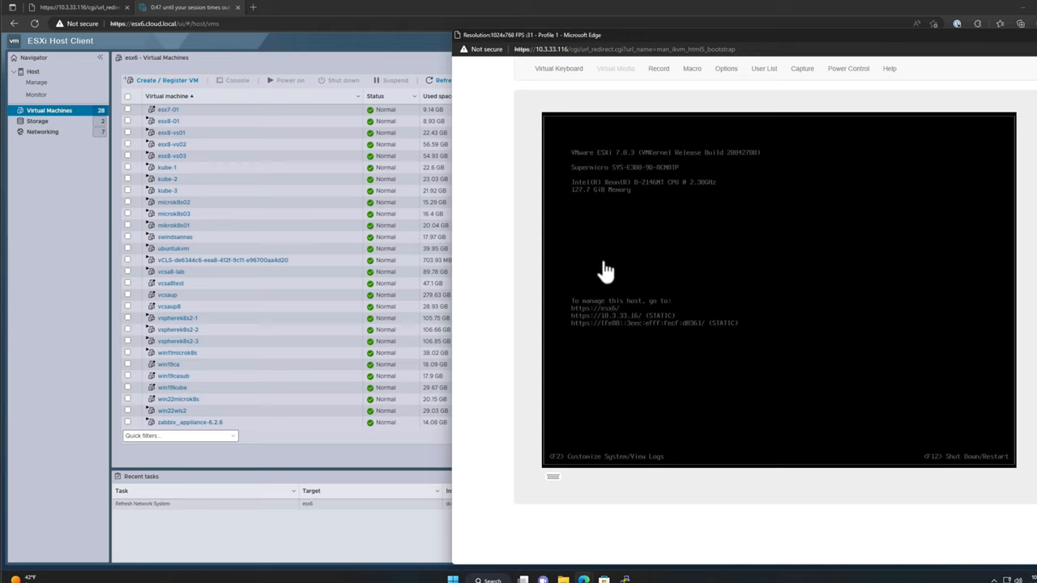
{"action": "mouse_move", "coordinate": [644, 295]}
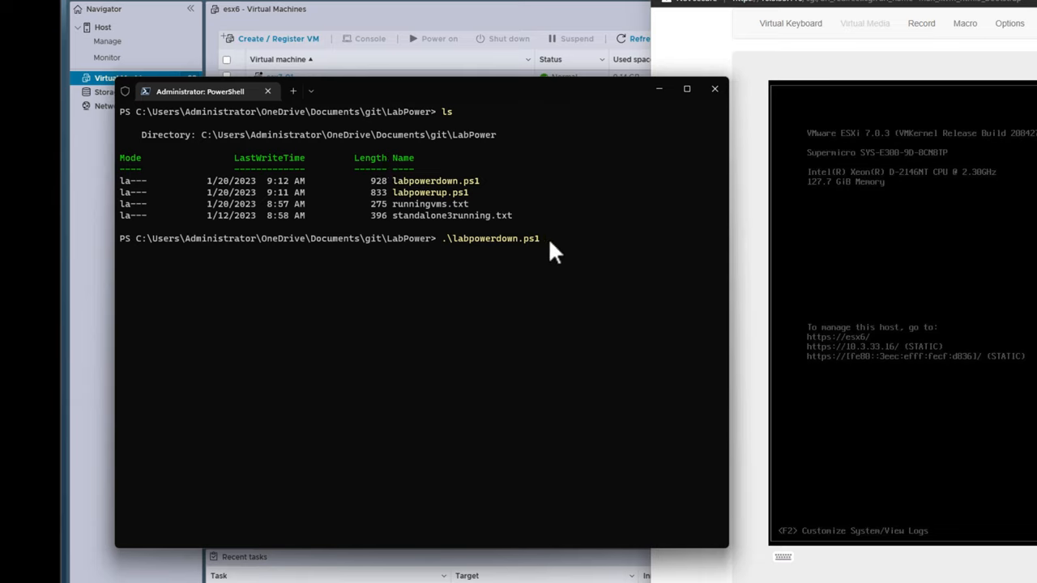
{"action": "mouse_move", "coordinate": [564, 251]}
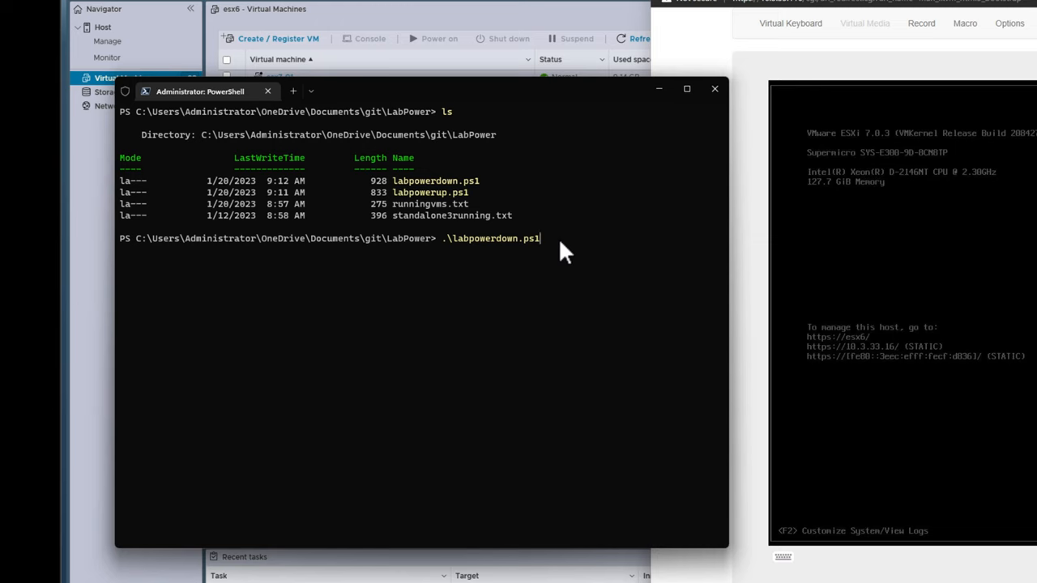
{"action": "key", "text": "Return"}
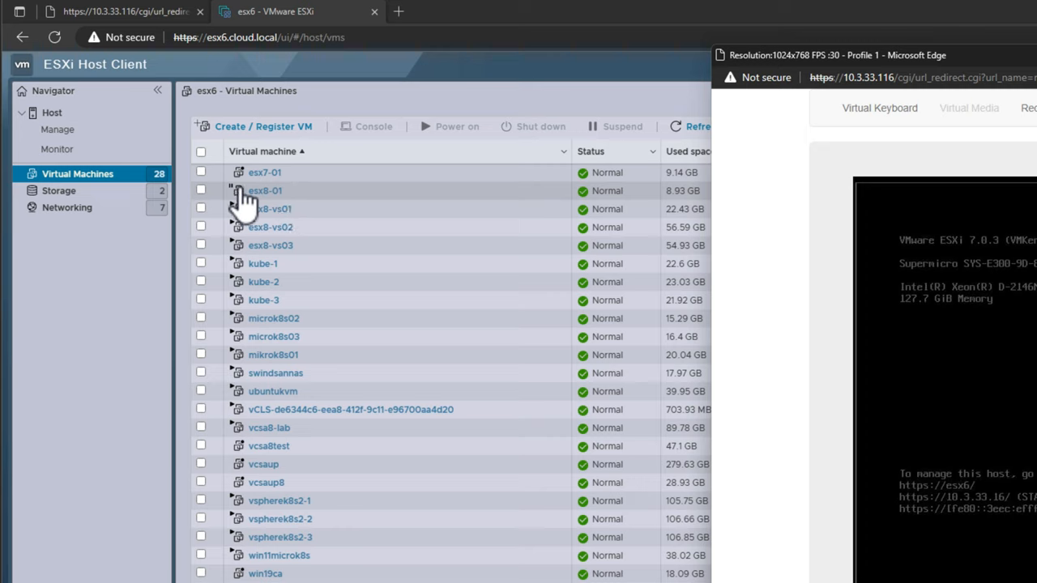
{"action": "mouse_move", "coordinate": [259, 235]}
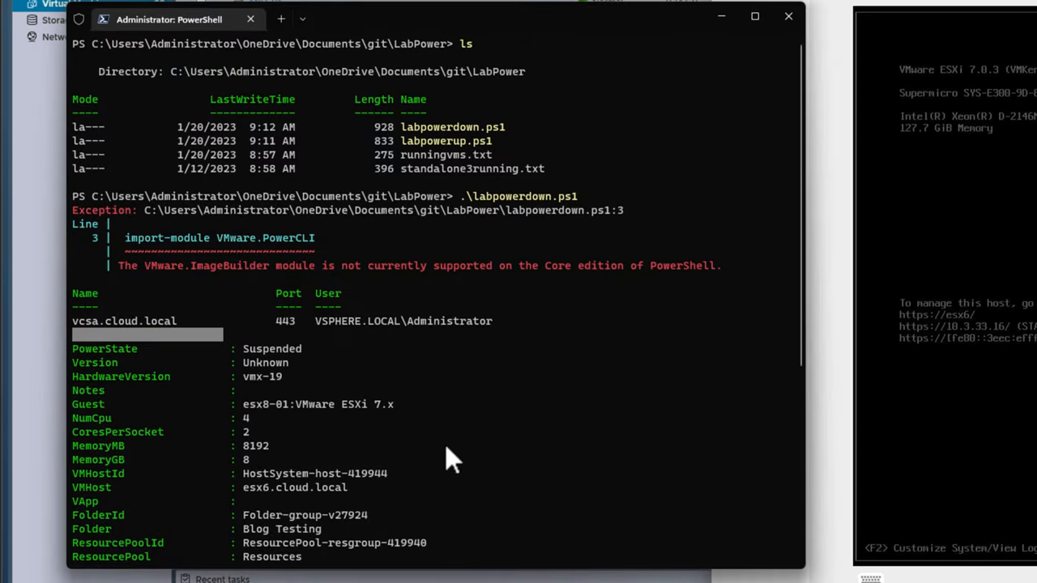
{"action": "scroll", "scroll_direction": "down", "scroll_amount": 3}
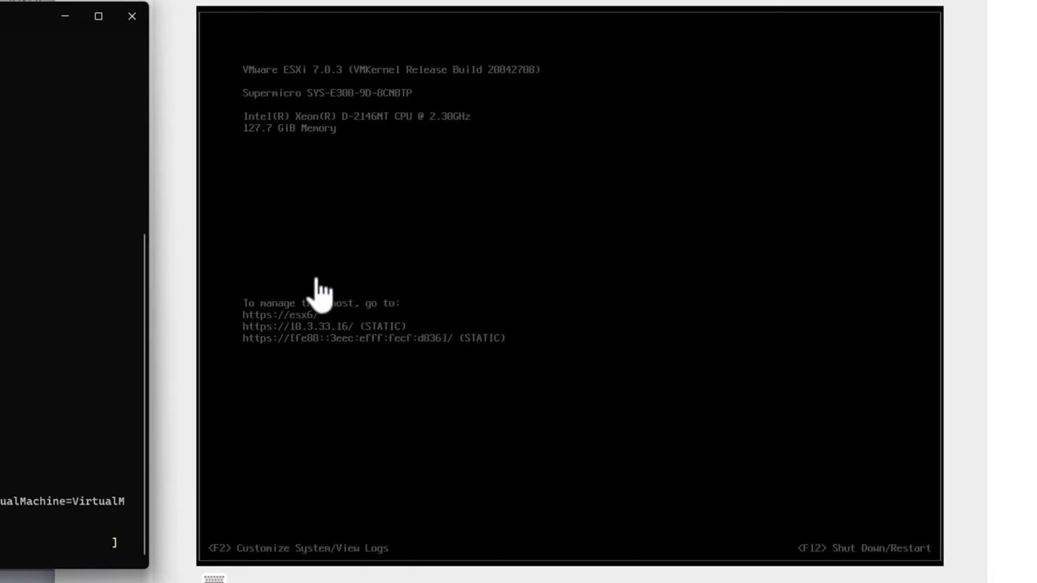
{"action": "mouse_move", "coordinate": [95, 276]}
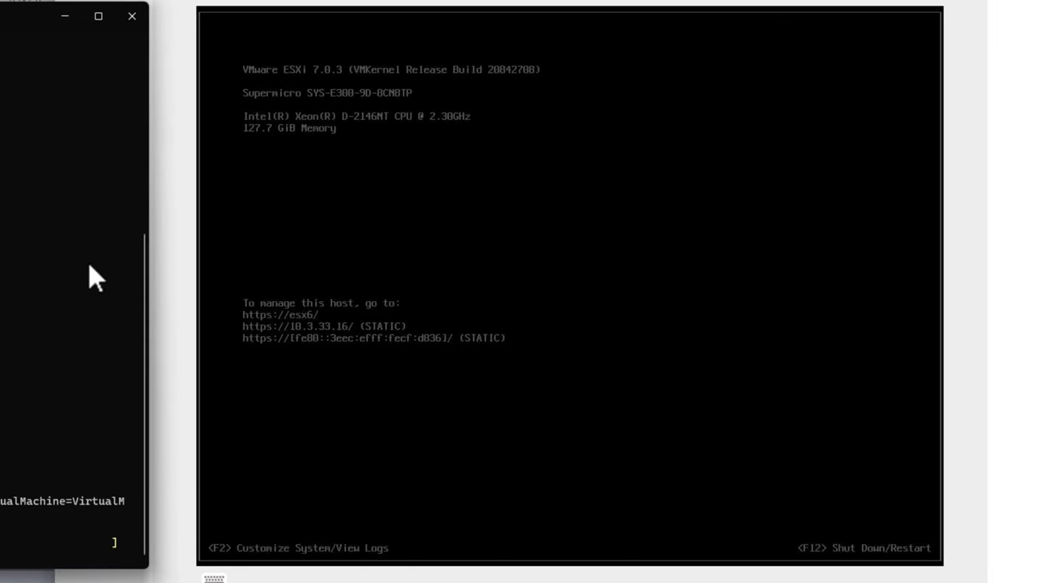
{"action": "mouse_move", "coordinate": [537, 352]}
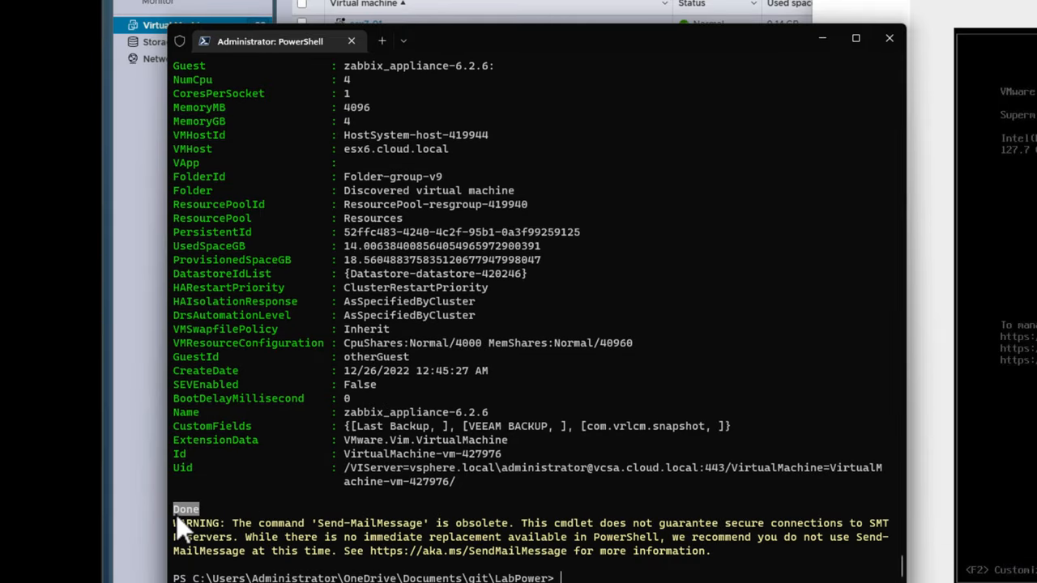
{"action": "mouse_move", "coordinate": [474, 519]}
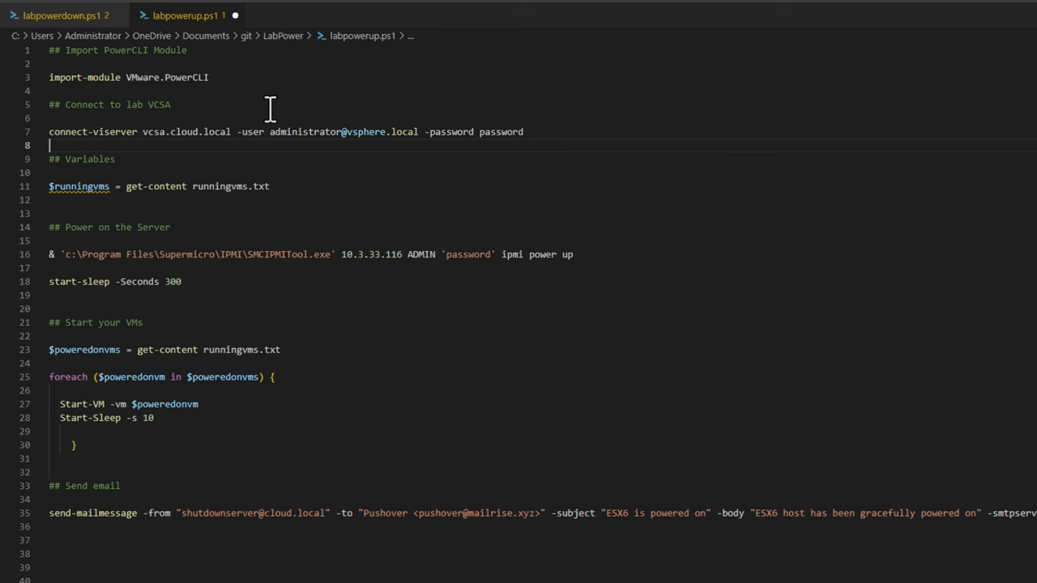
{"action": "mouse_move", "coordinate": [194, 97]}
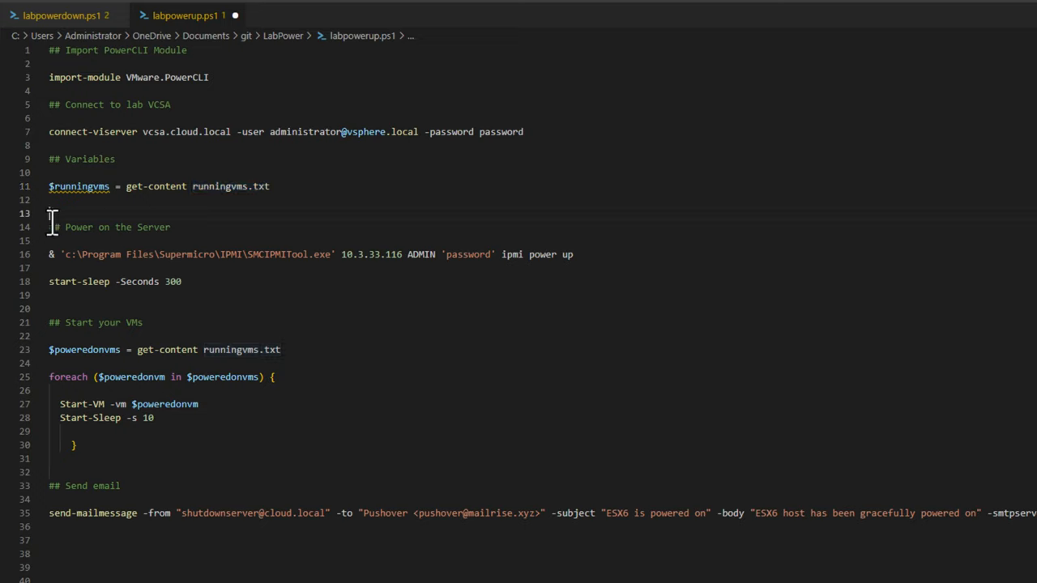
- Set the start-sleep -Seconds wait after the IPMI power-on in labpowerup.ps1 to 300
{"action": "double_click", "coordinate": [109, 227]}
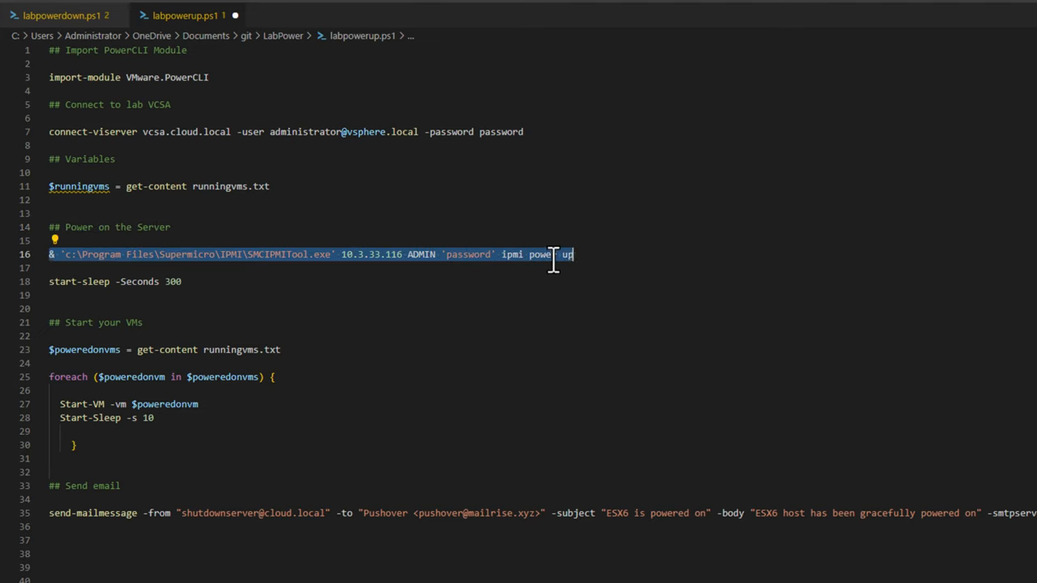
{"action": "mouse_move", "coordinate": [190, 293]}
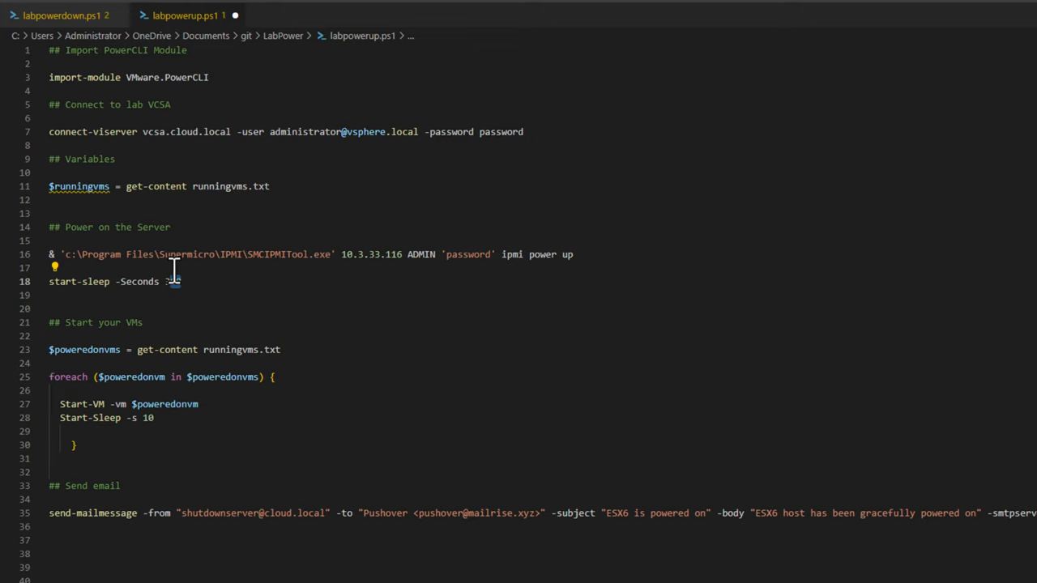
{"action": "type", "text": "300"}
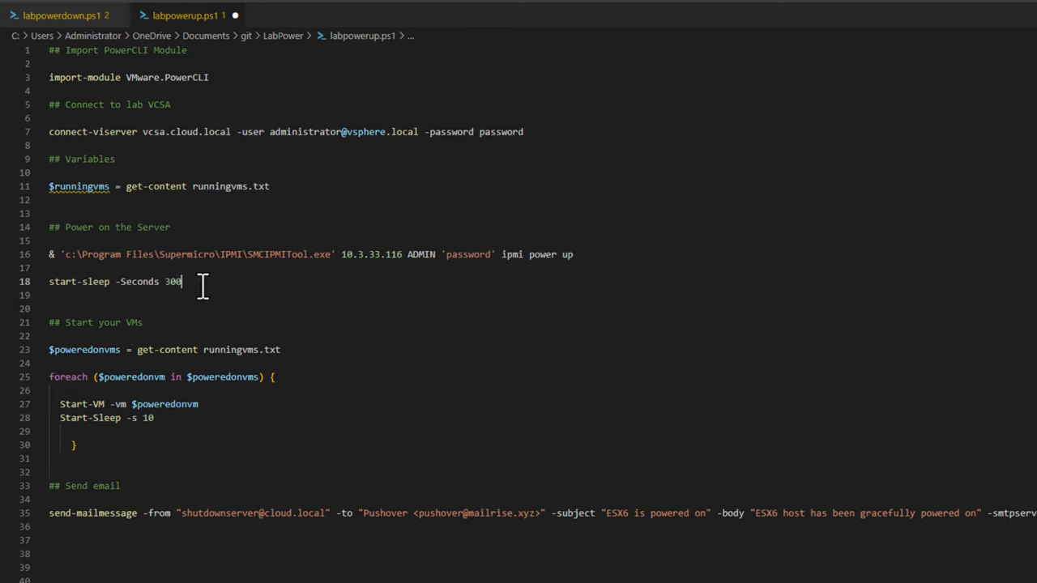
{"action": "double_click", "coordinate": [170, 281]}
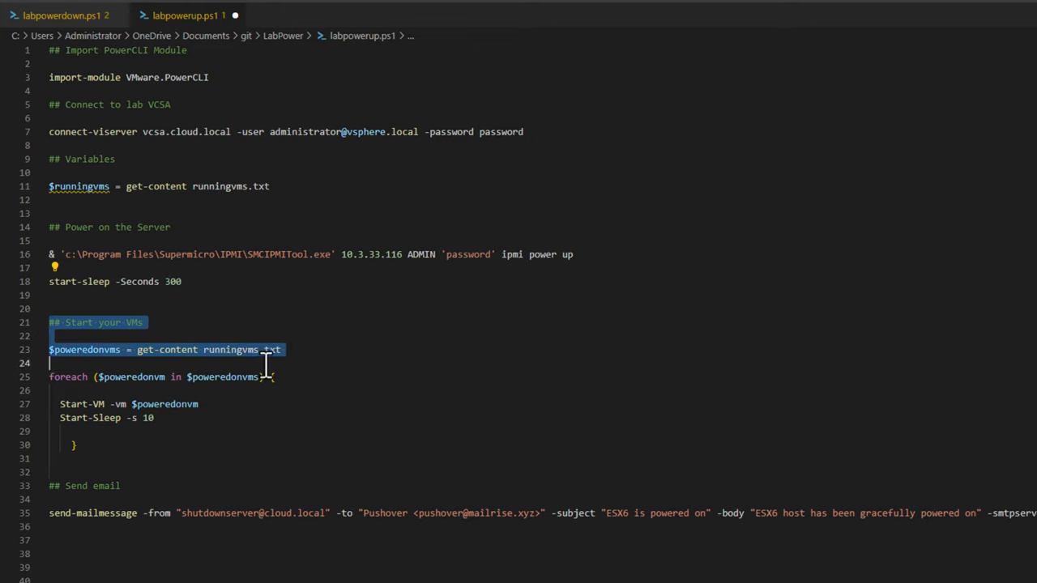
{"action": "left_click", "coordinate": [105, 405]}
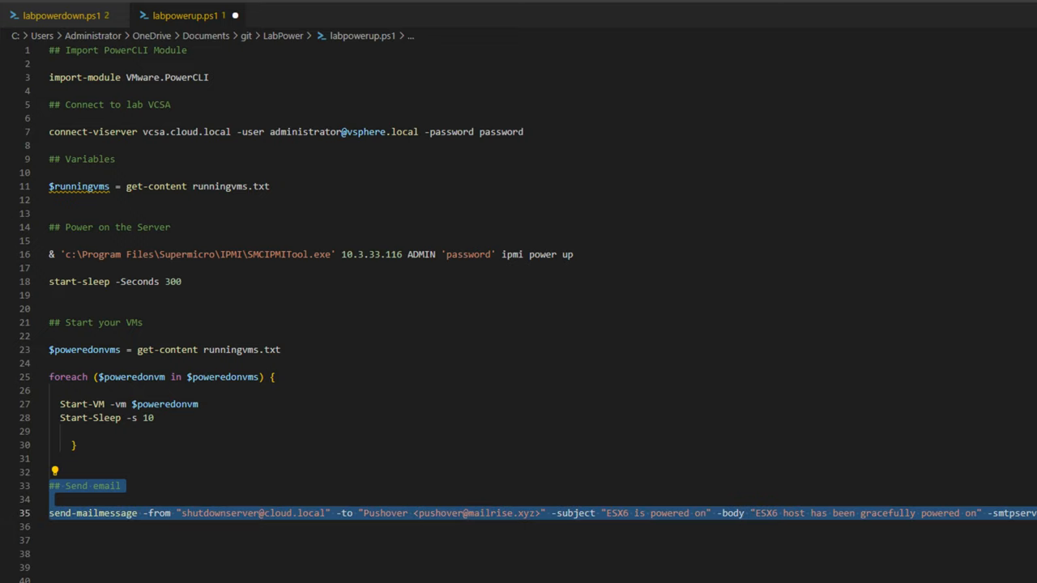
{"action": "left_click", "coordinate": [120, 485]}
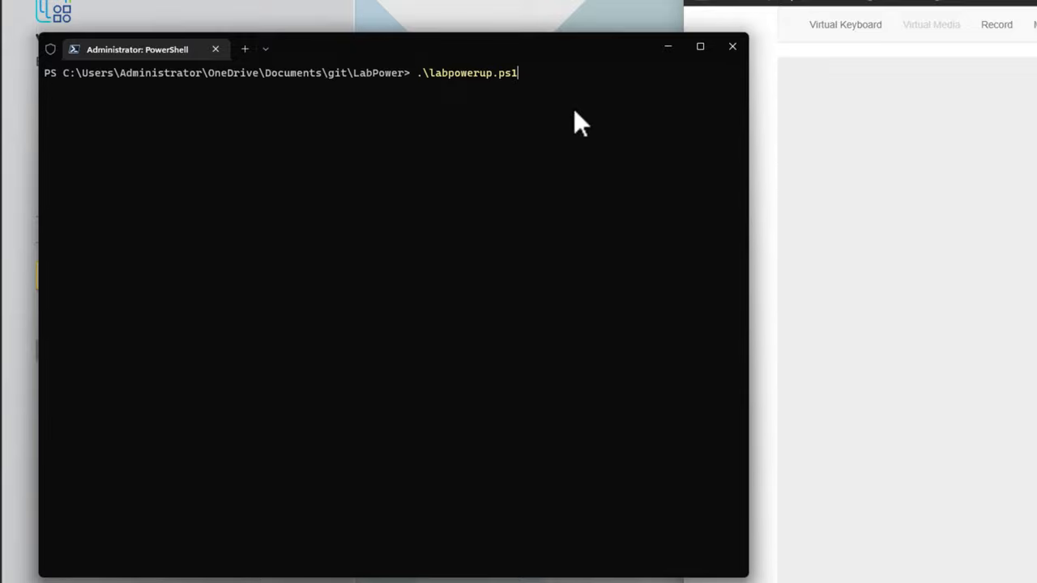
- Run .\labpowerup.ps1 so the Supermicro host boots to its BIOS screen
{"action": "key", "text": "Return"}
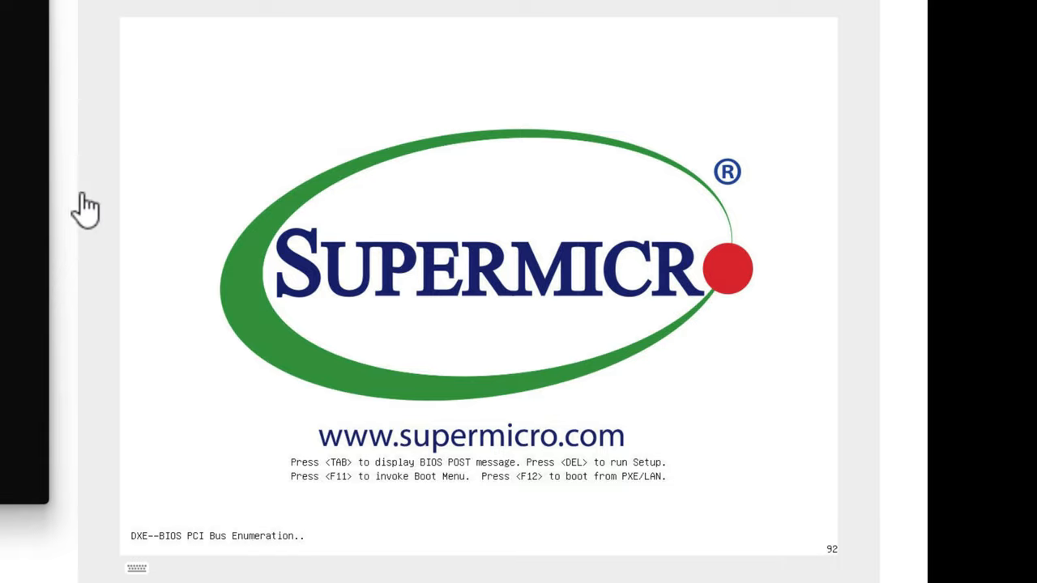
{"action": "mouse_move", "coordinate": [895, 170]}
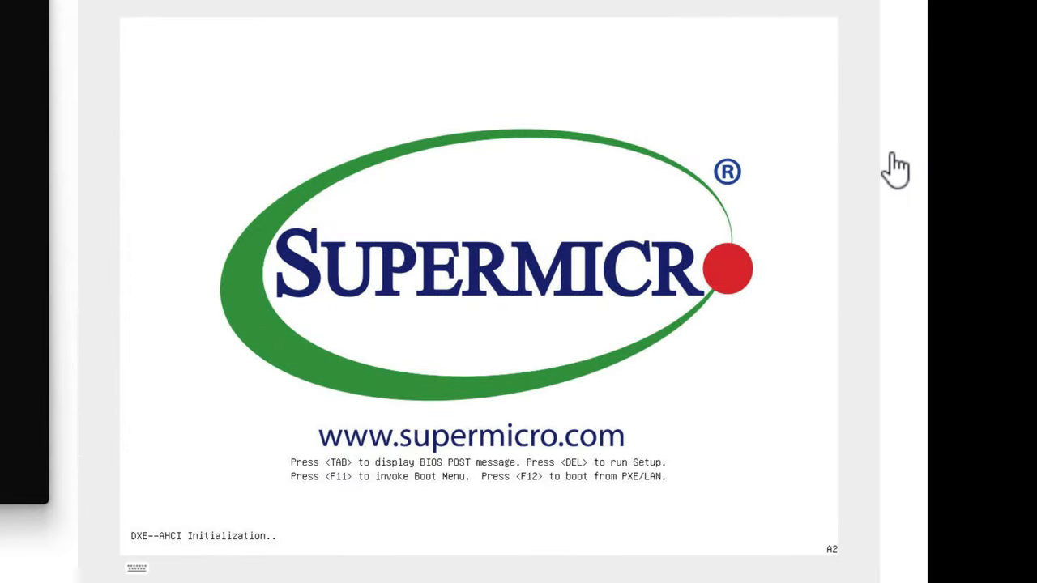